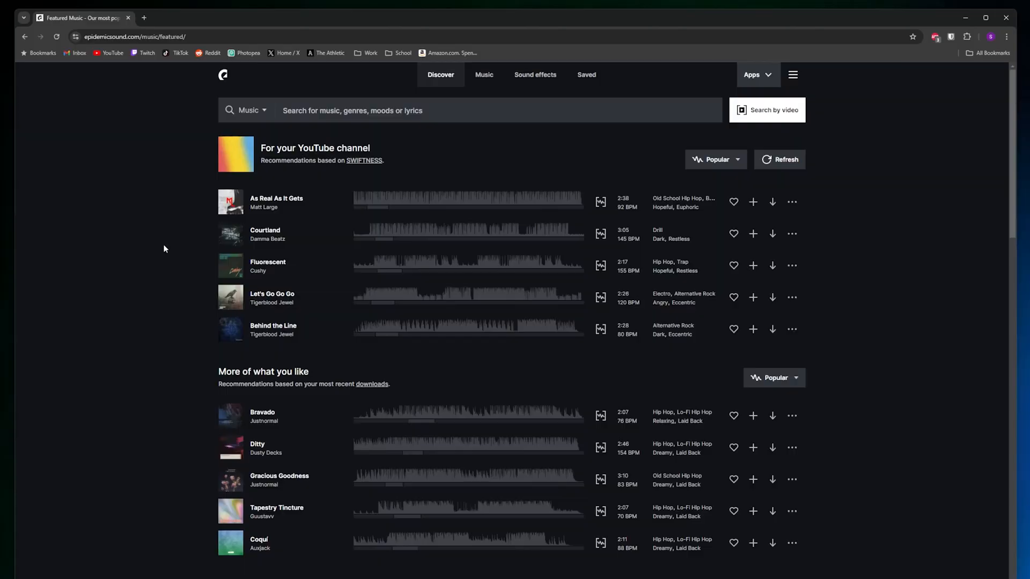
- Browse Epidemic Sound's Music catalogue and Discover featured tracks before moving to DaVinci Resolve
scroll(down, 3)
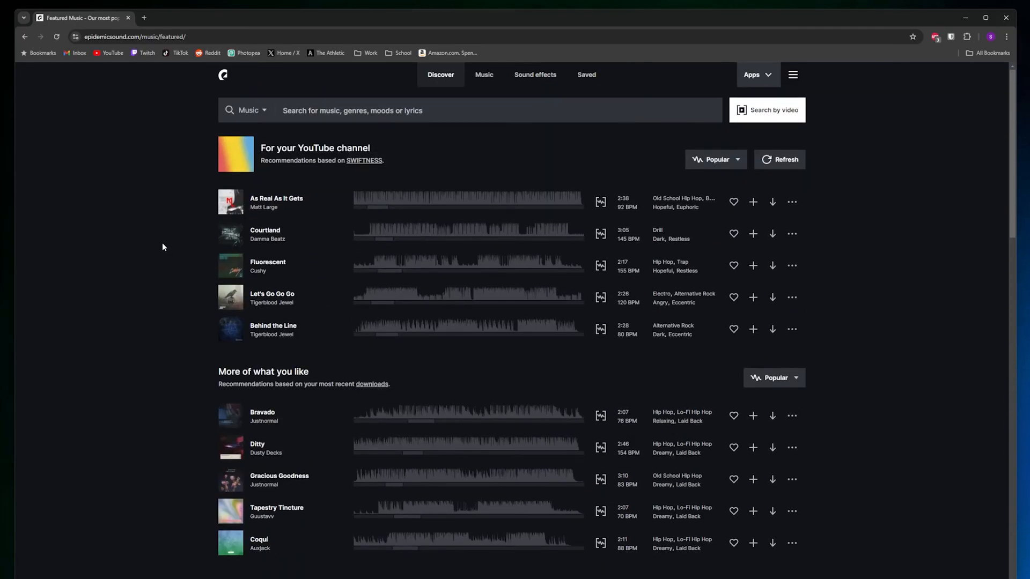
click(483, 74)
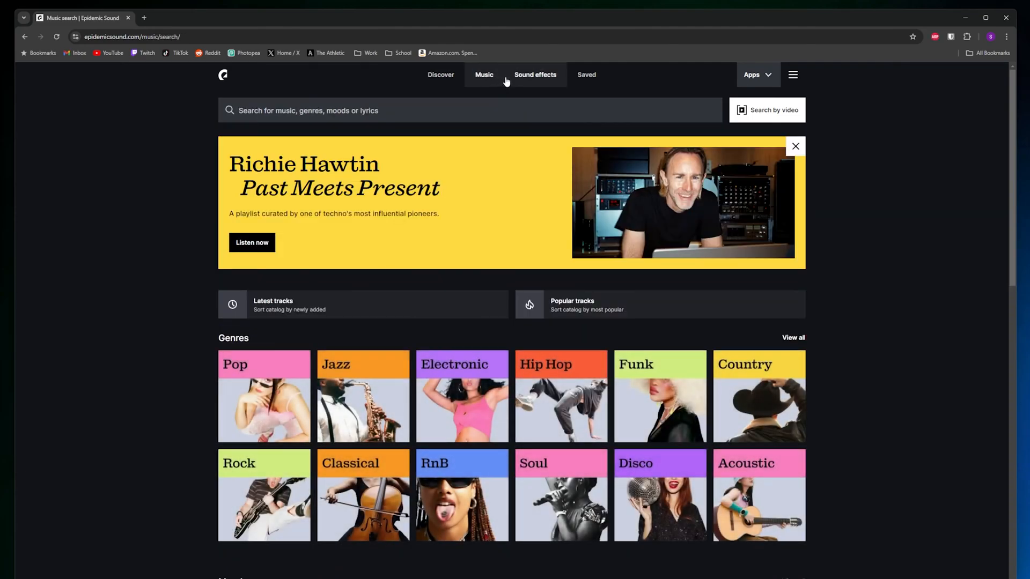
click(534, 74)
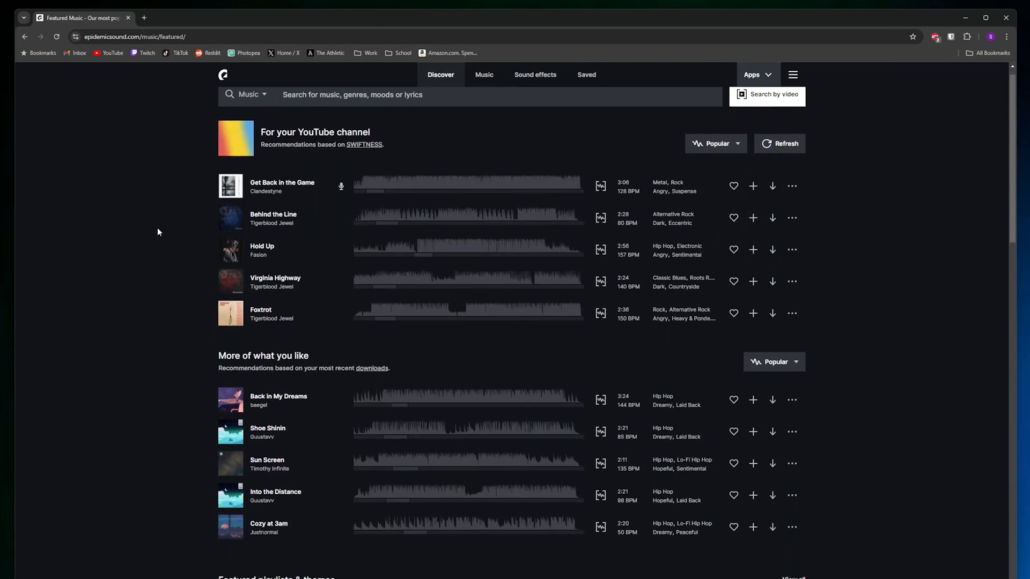
scroll(down, 3)
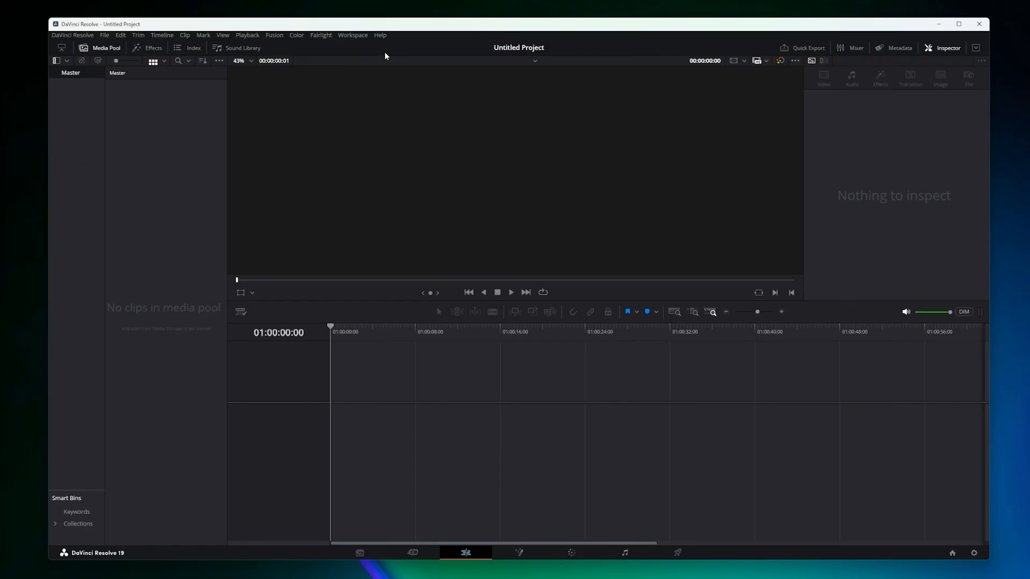
mouse_move(108, 47)
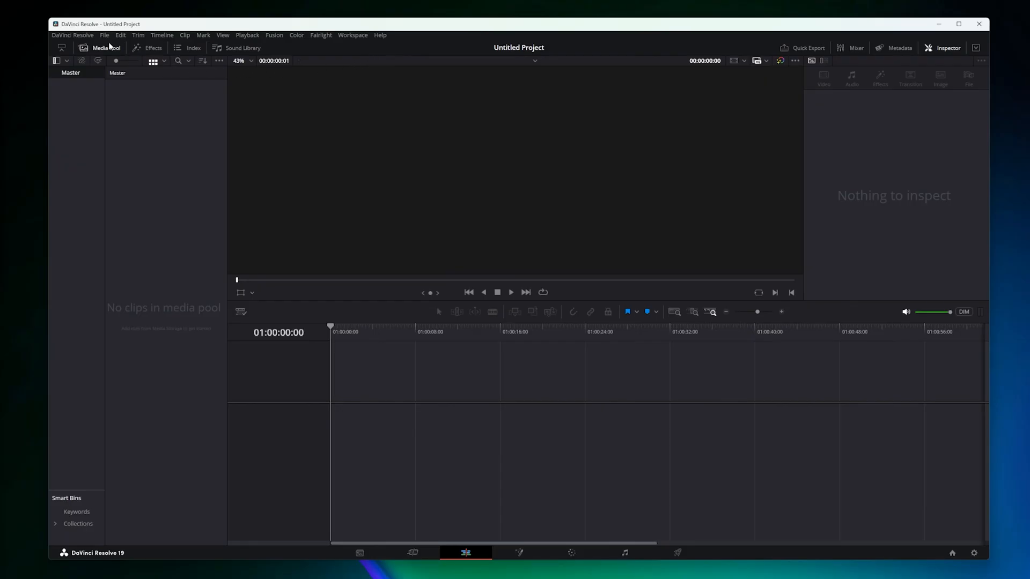
- Open the Import Media dialog from the File > Import menu
click(103, 34)
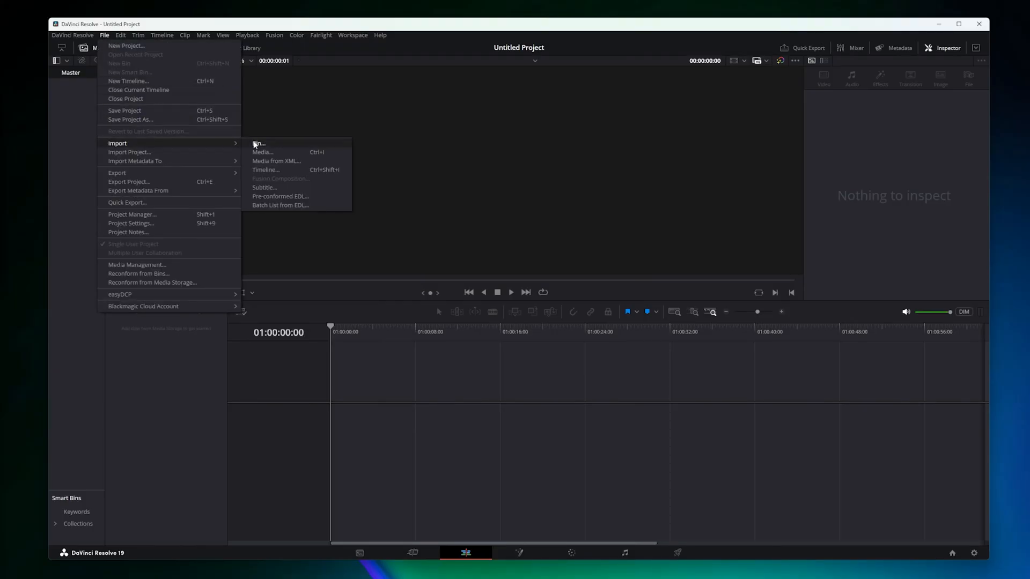
mouse_move(262, 152)
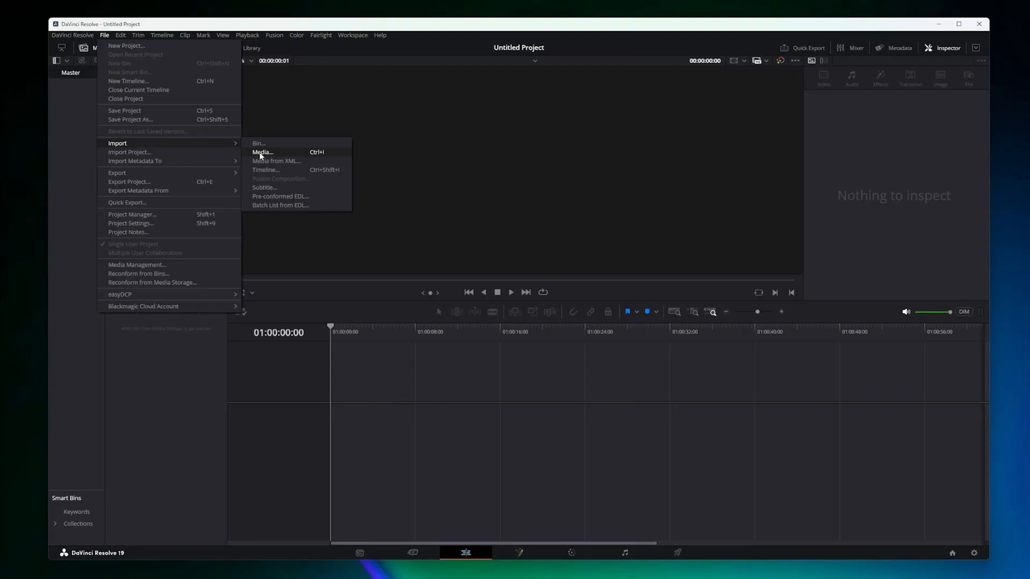
click(263, 152)
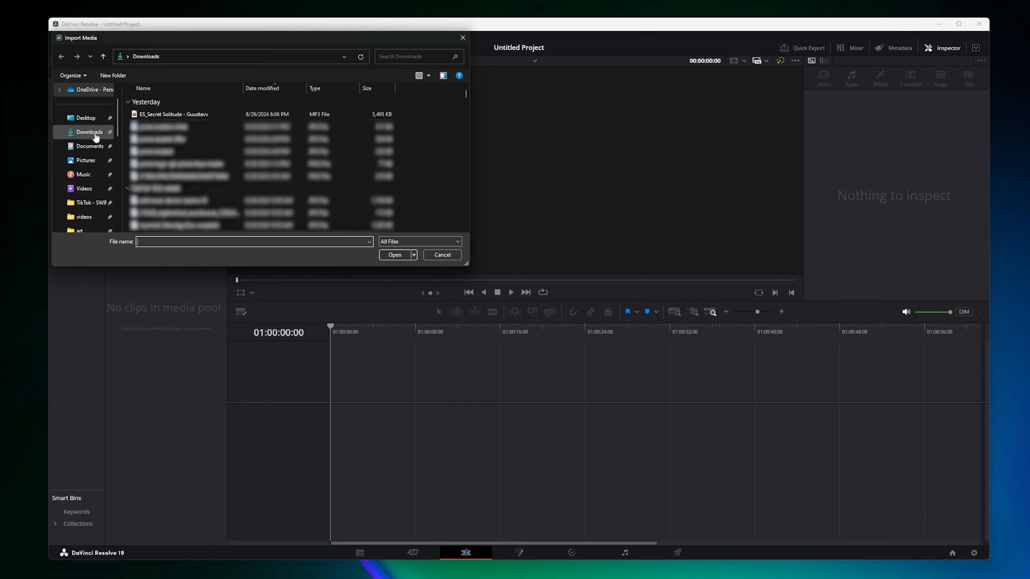
- Import 'ES_Secret Solitude - Guustavv' MP3 from Downloads into the media pool
click(173, 113)
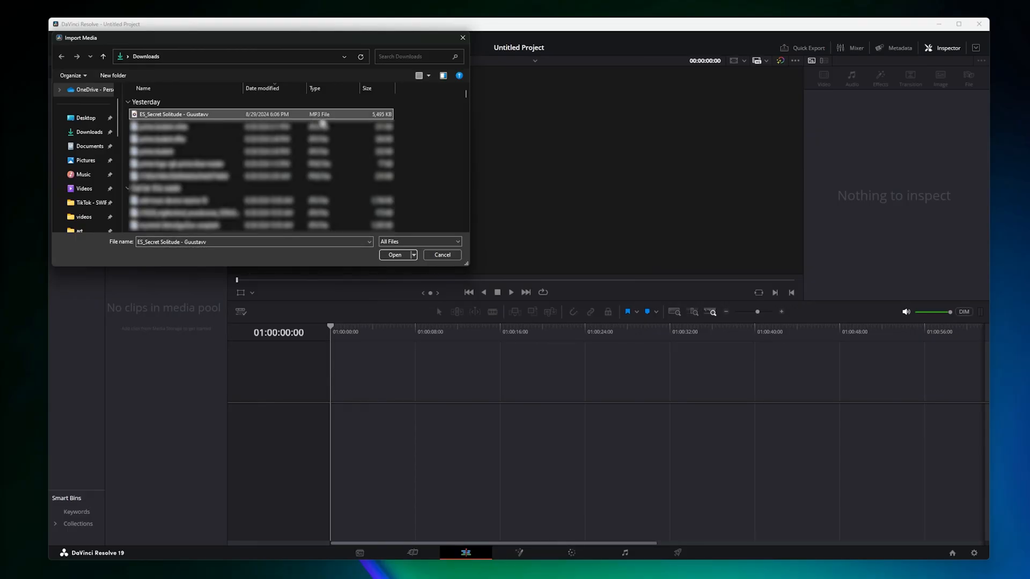
click(394, 255)
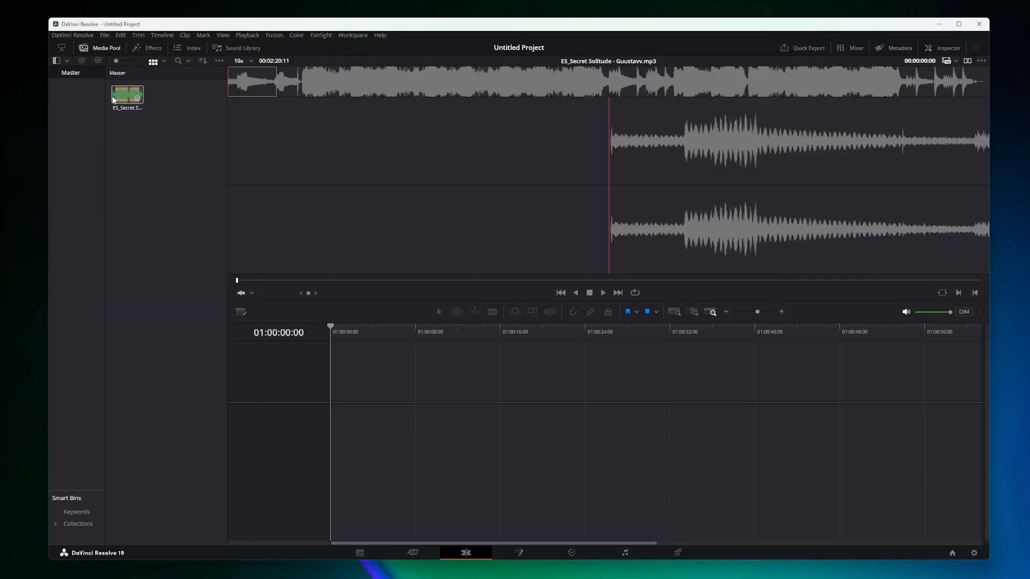
- Drag the Secret Solitude clip from the Media Pool onto A1 of Timeline 1
click(127, 93)
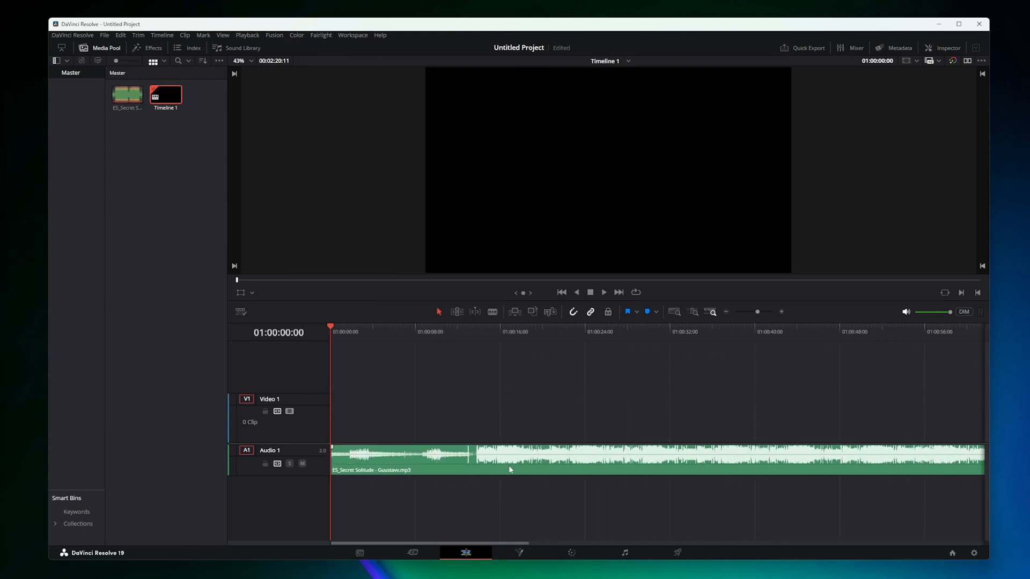
- Lower the Secret Solitude clip's volume by dragging its volume line on A1 down
click(509, 458)
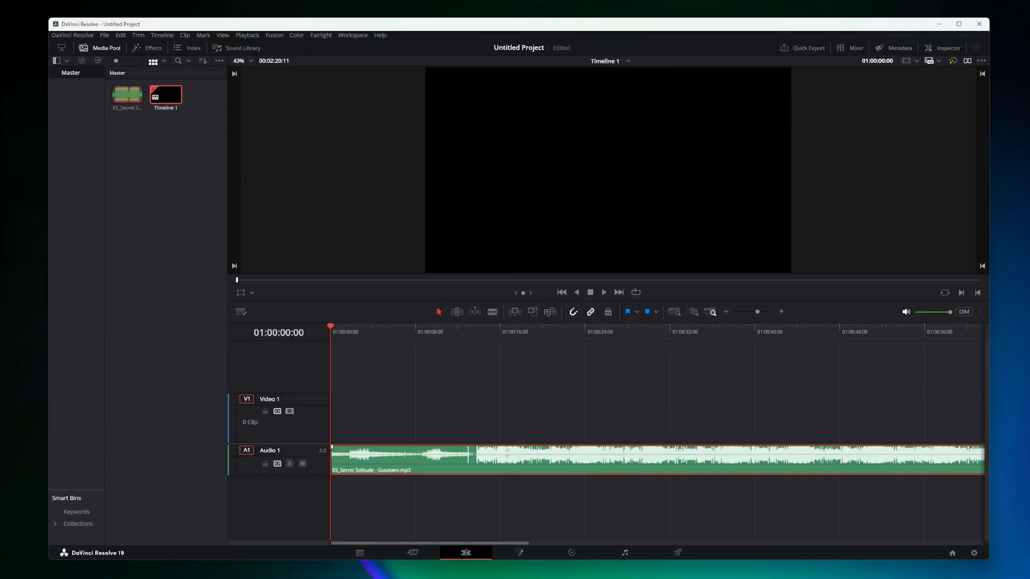
drag(506, 460, 506, 453)
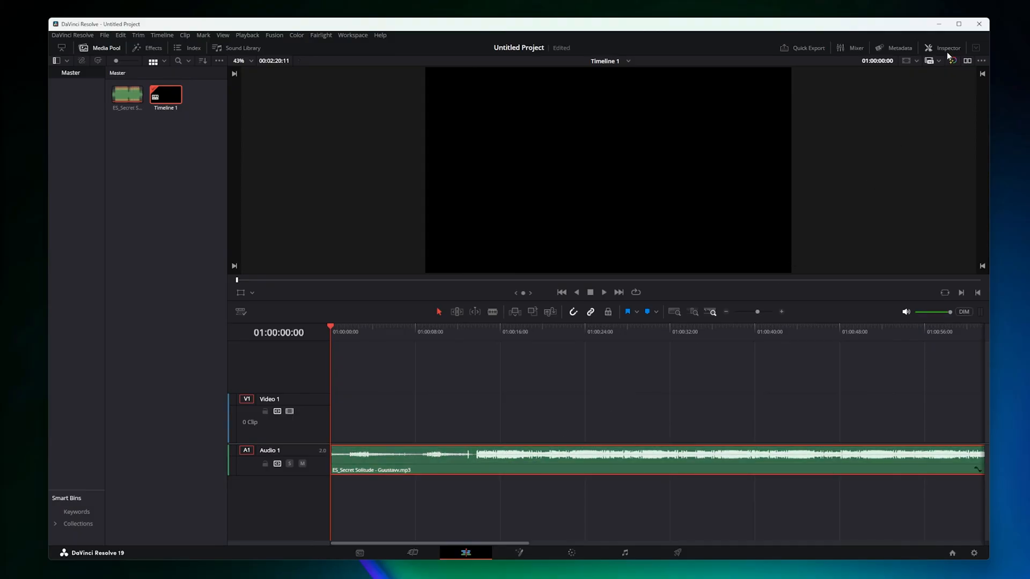
- Set the clip's Volume slider in the Inspector's Audio tab to about -10.69 dB
click(947, 47)
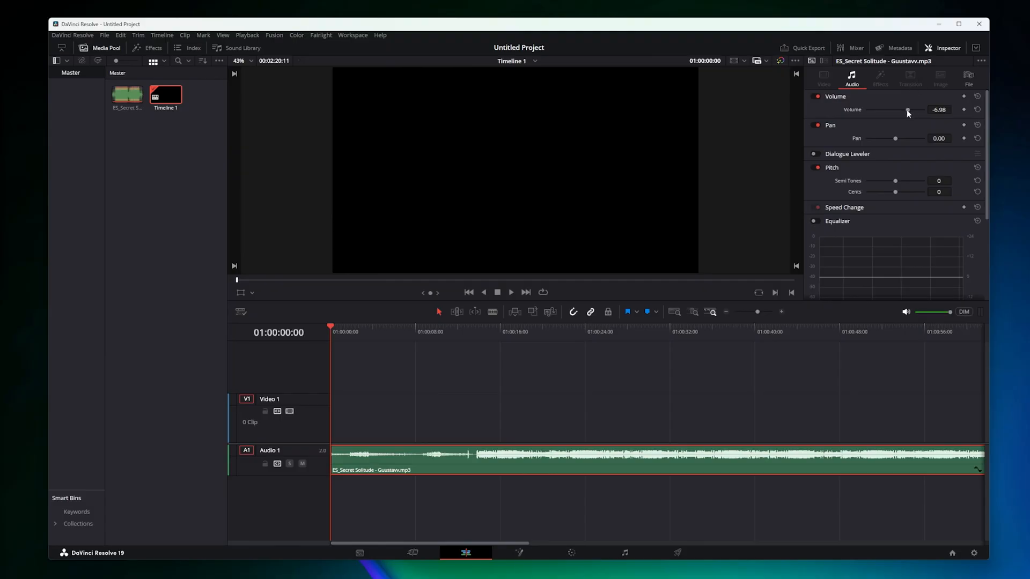
drag(907, 110, 905, 109)
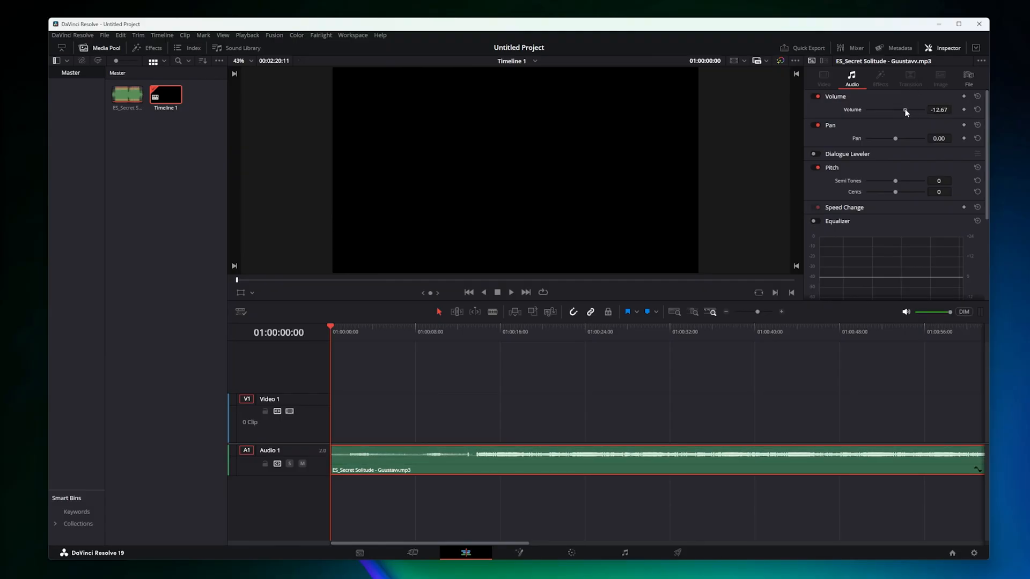
drag(904, 109, 908, 110)
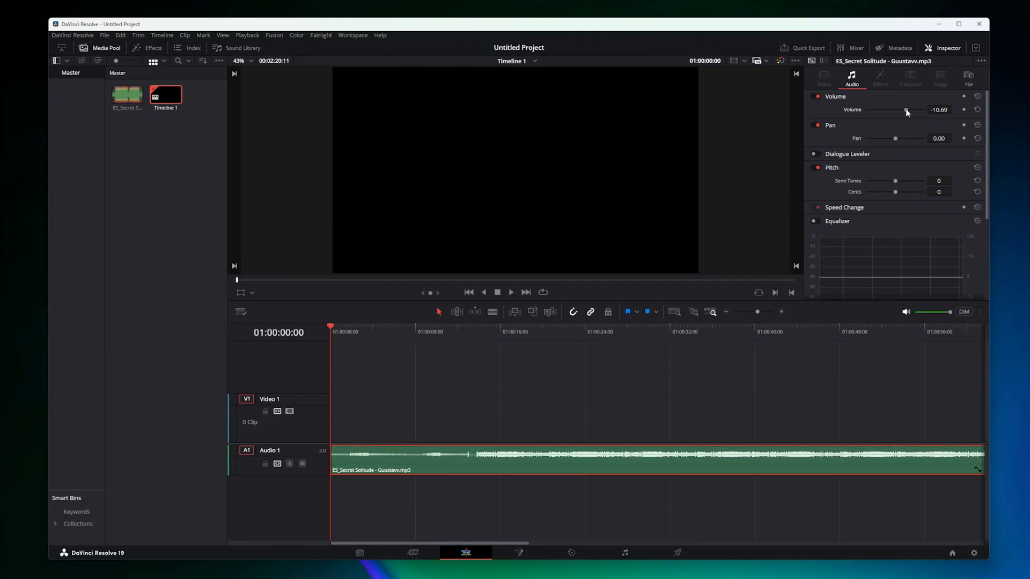